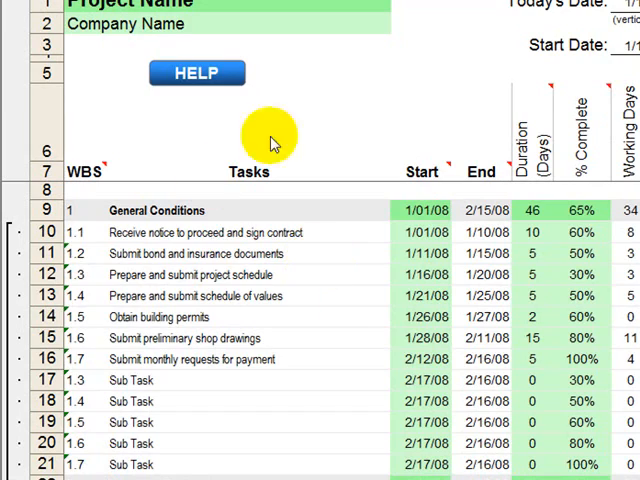
mouse_move(368, 212)
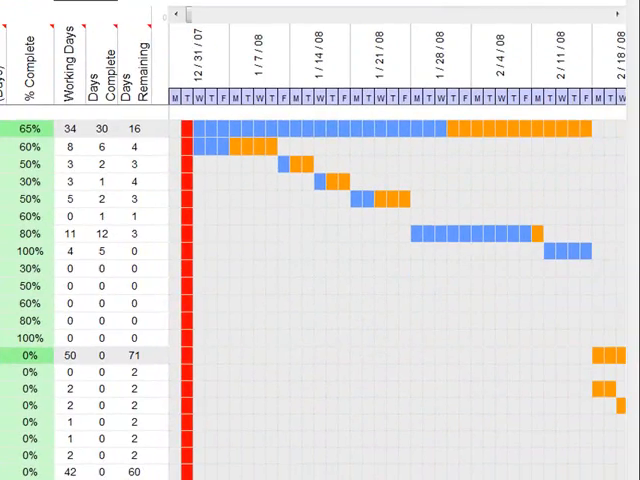
mouse_move(400, 196)
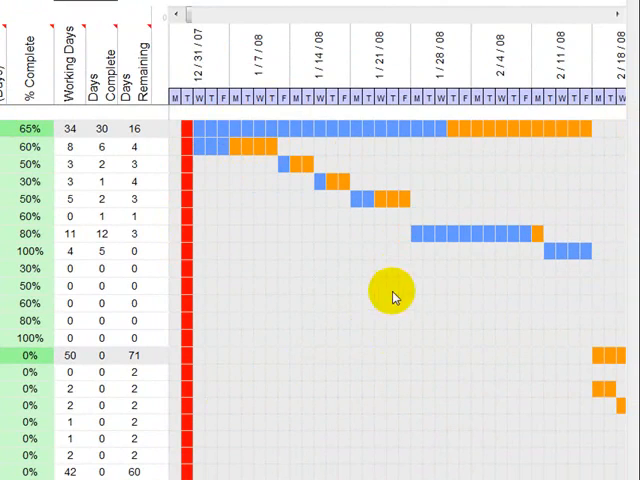
Change the project Start Date cell to 6/1/2008 so tasks begin in June 2008.
scroll(left, 3)
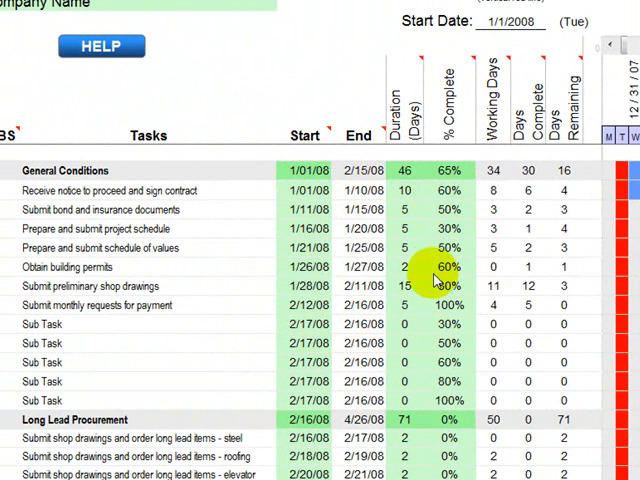
mouse_move(160, 192)
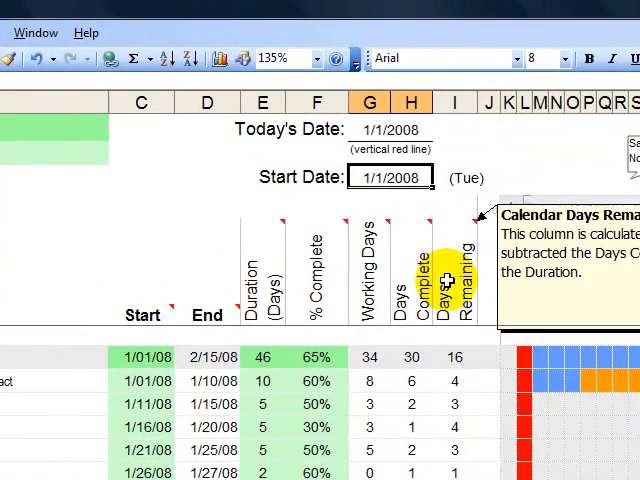
click(384, 176)
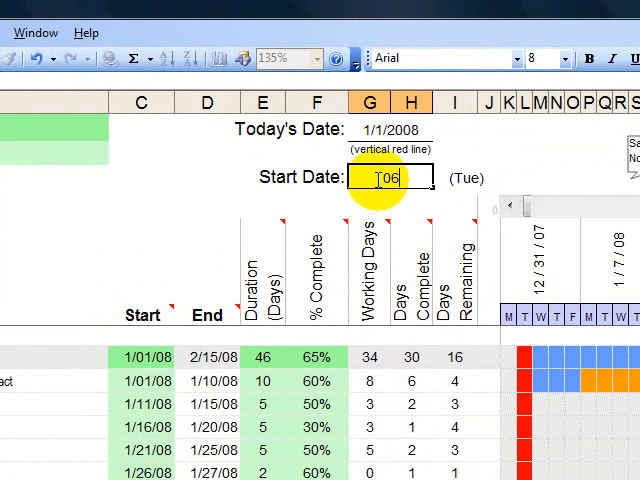
text(06/0)
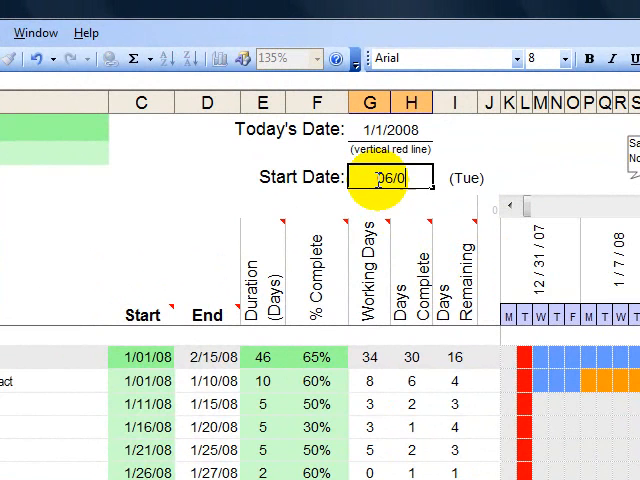
text(6/1/2008)
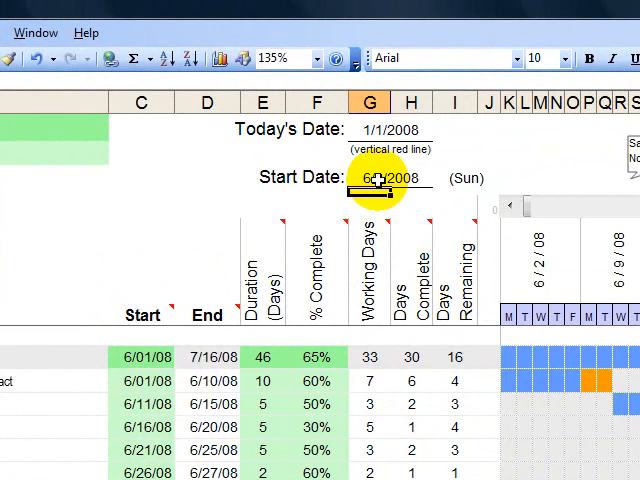
click(390, 130)
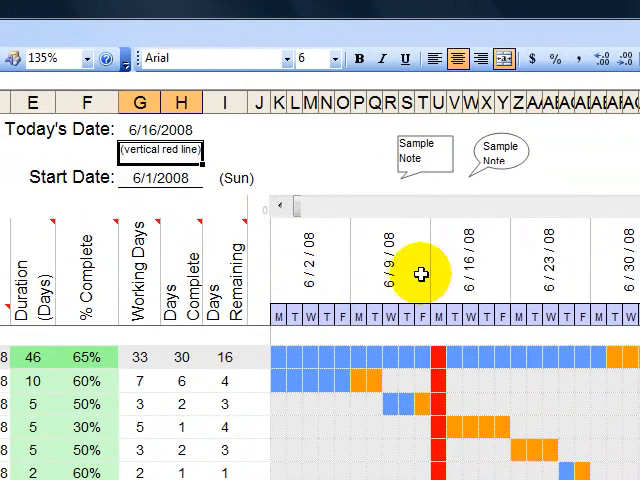
mouse_move(316, 324)
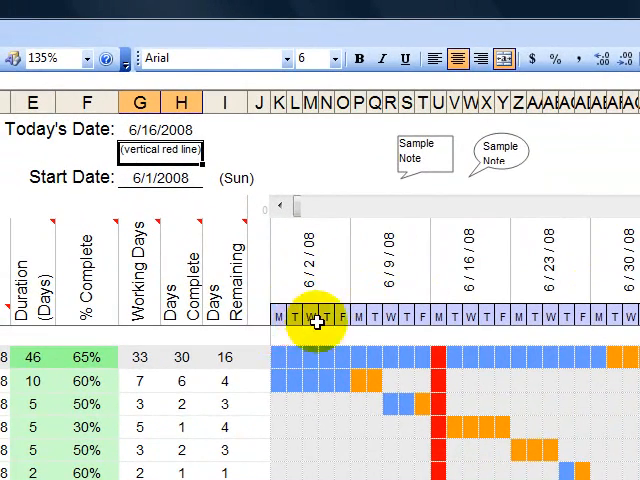
scroll(left, 3)
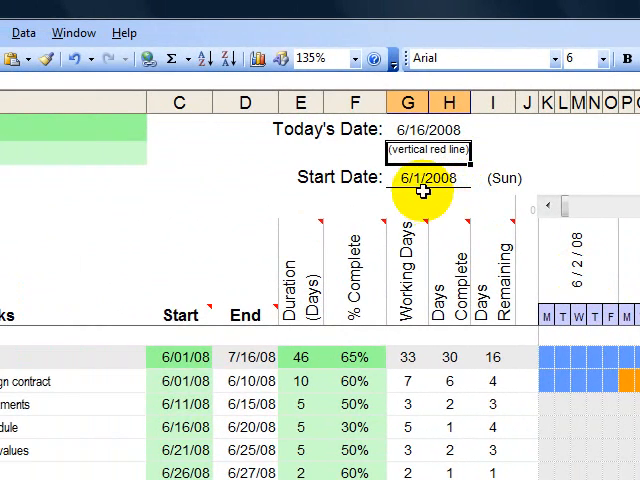
click(504, 176)
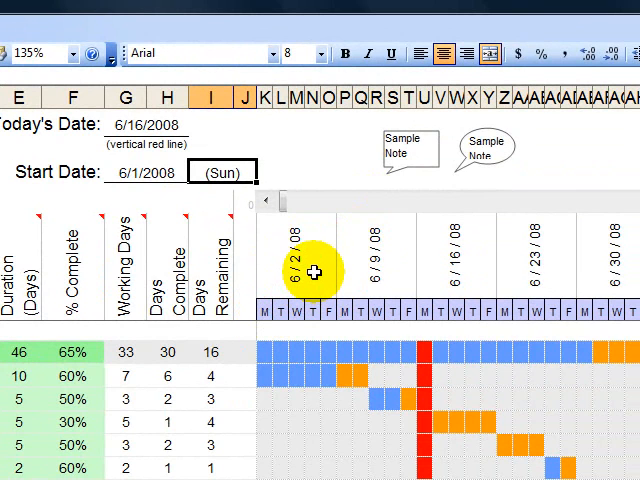
mouse_move(424, 296)
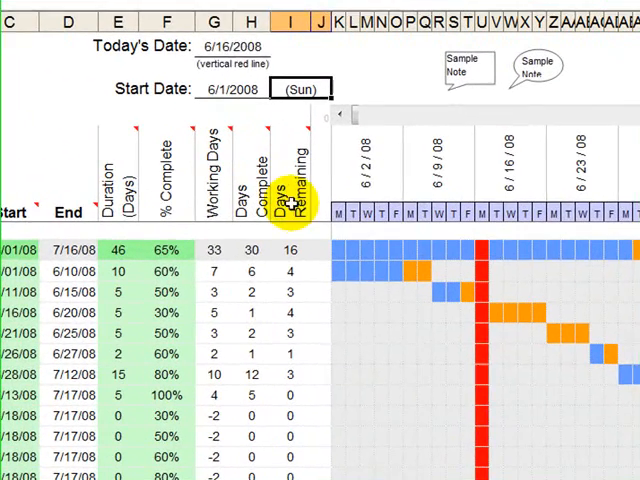
Change Today's Date to 6/18/2008, then to 7/3/2008, moving the red today line.
click(236, 48)
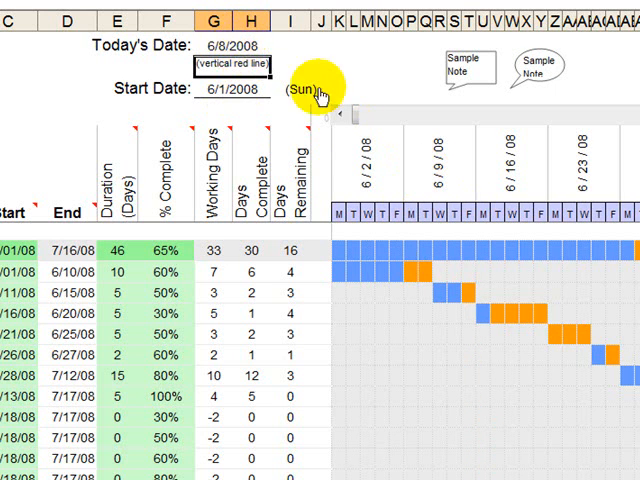
mouse_move(416, 224)
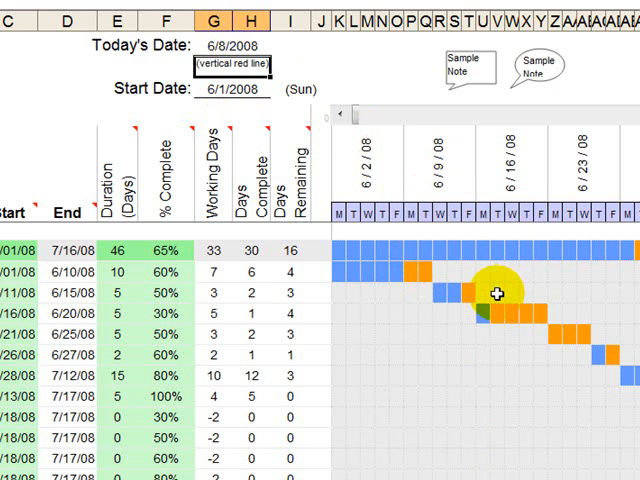
mouse_move(340, 98)
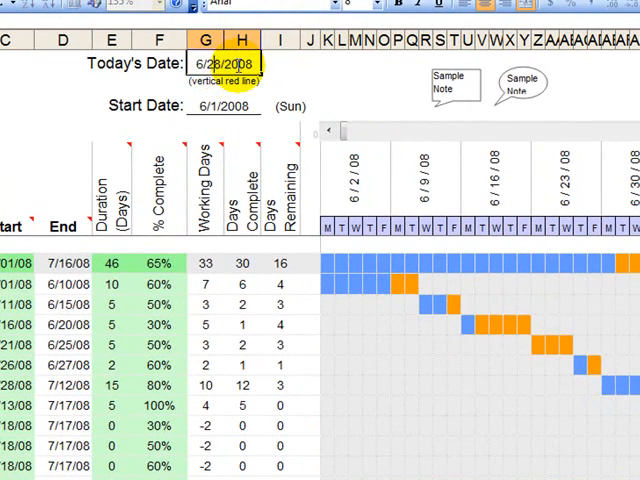
text(6/18/2008)
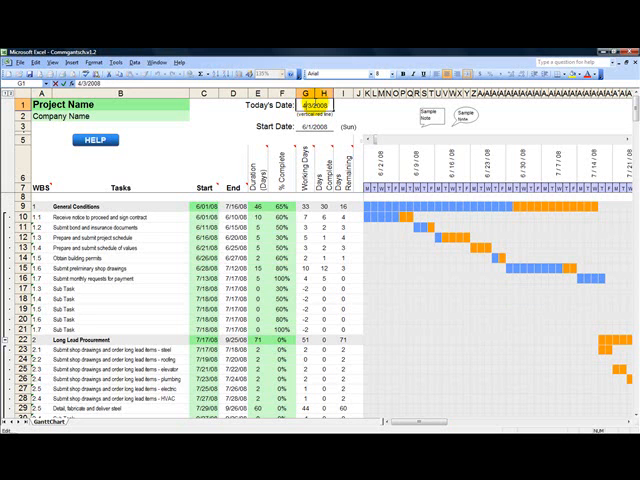
text(7/3/2008)
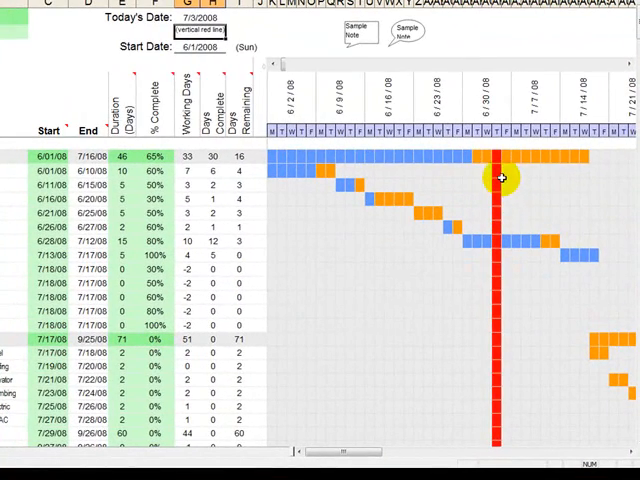
mouse_move(500, 342)
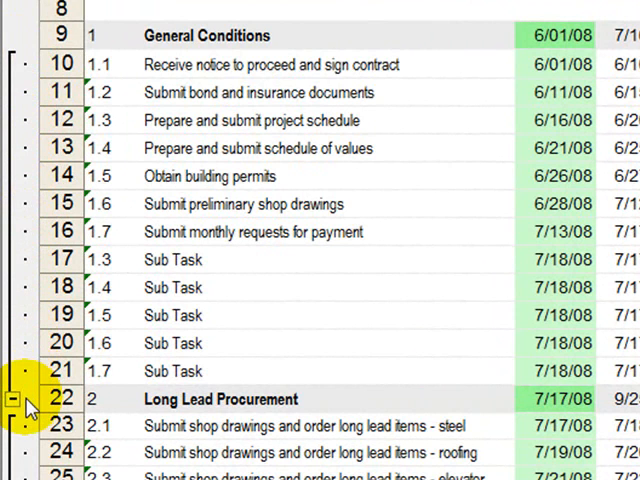
mouse_move(24, 408)
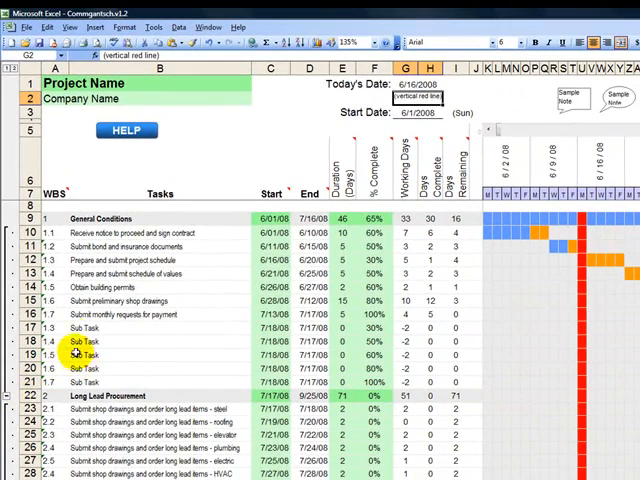
click(100, 216)
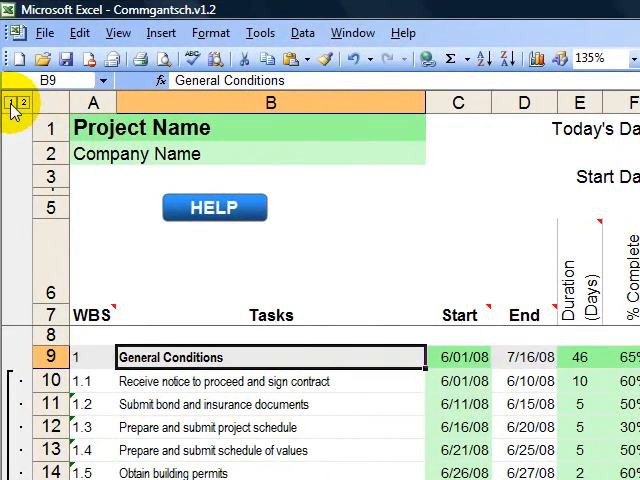
click(22, 104)
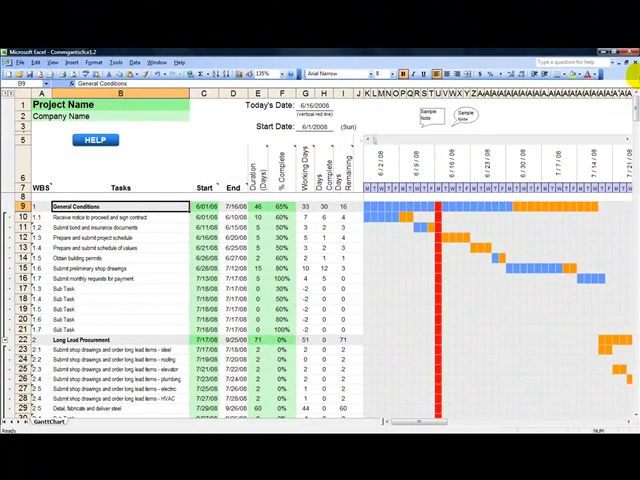
scroll(down, 3)
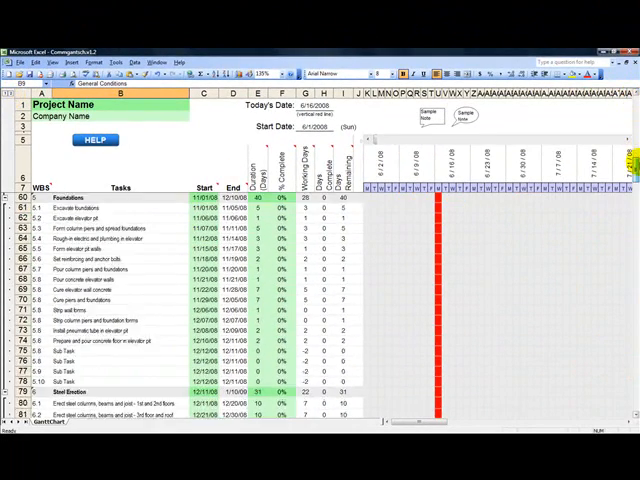
scroll(up, 3)
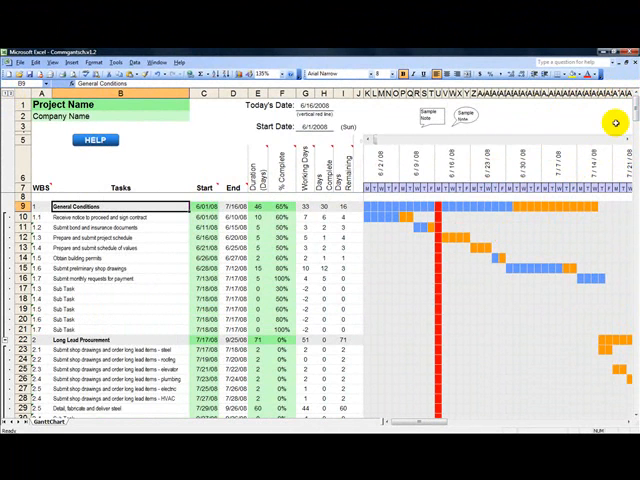
scroll(down, 3)
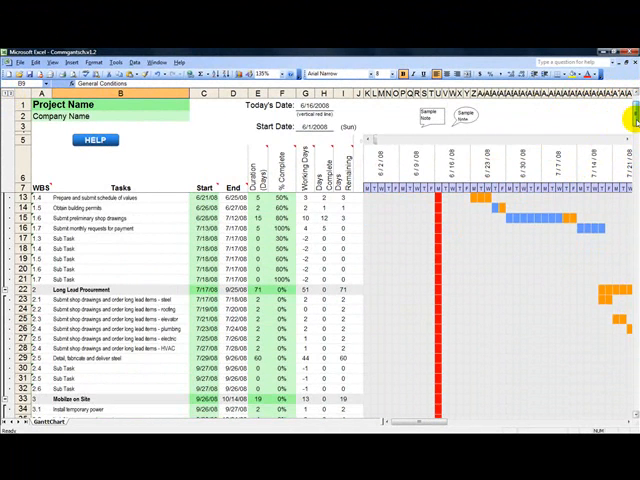
scroll(down, 3)
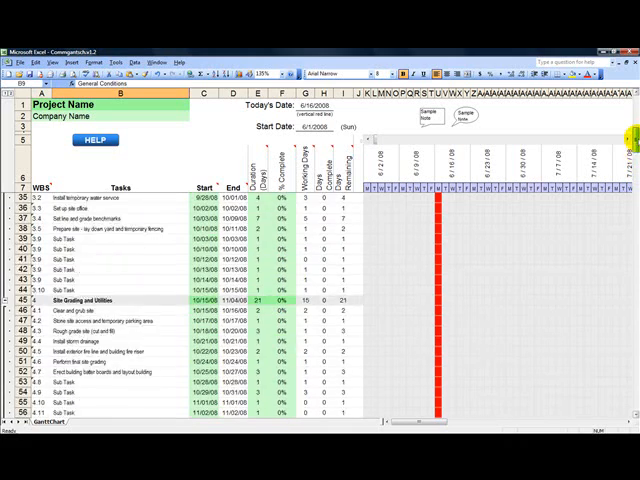
scroll(up, 3)
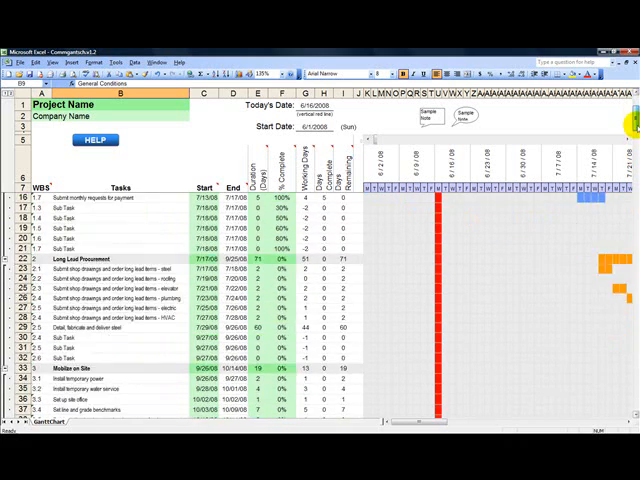
scroll(up, 3)
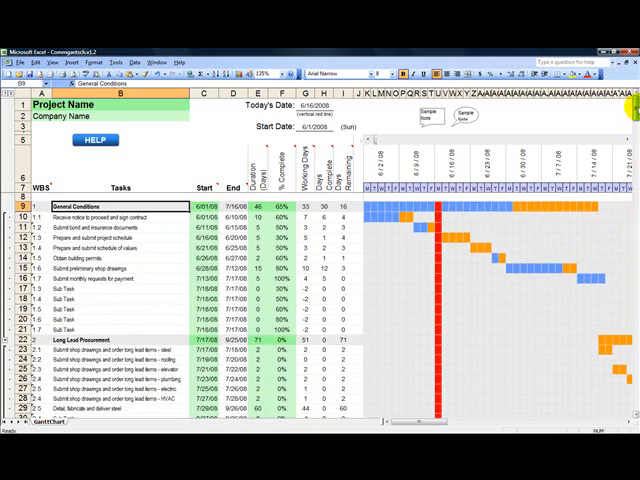
scroll(down, 3)
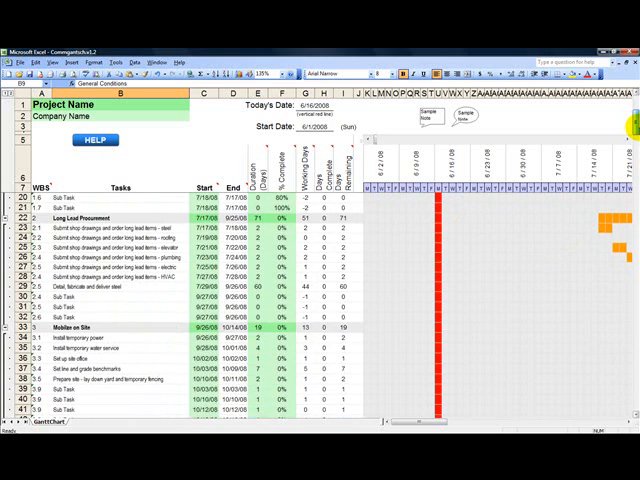
scroll(down, 3)
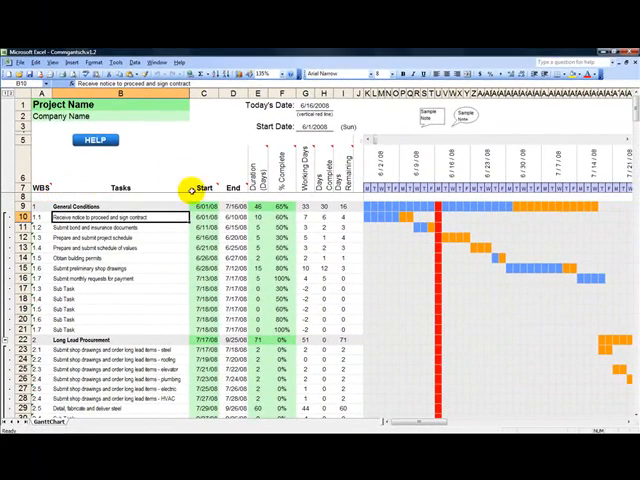
mouse_move(200, 184)
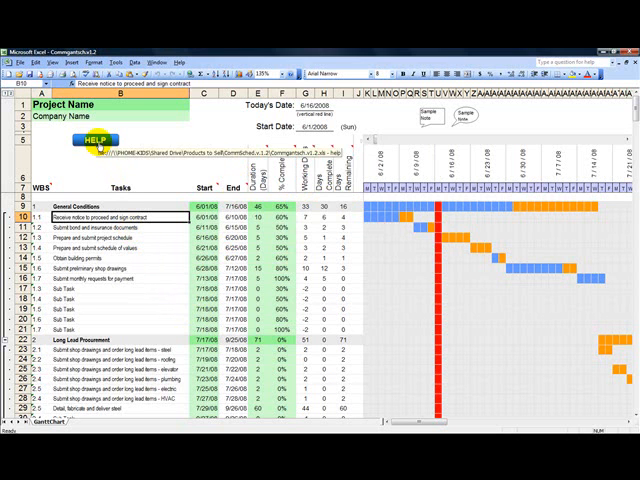
click(96, 140)
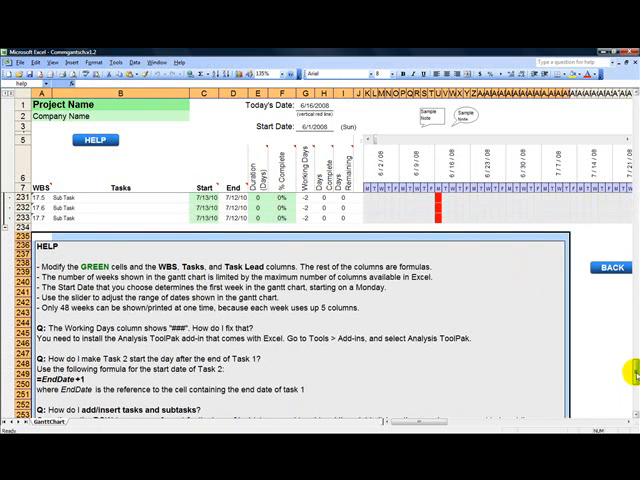
click(608, 268)
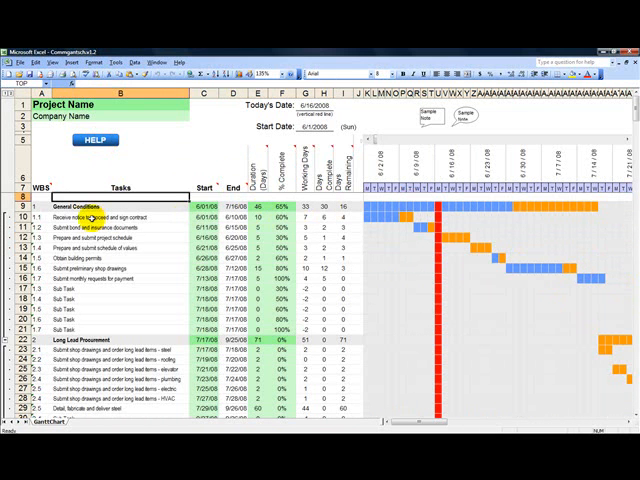
click(90, 216)
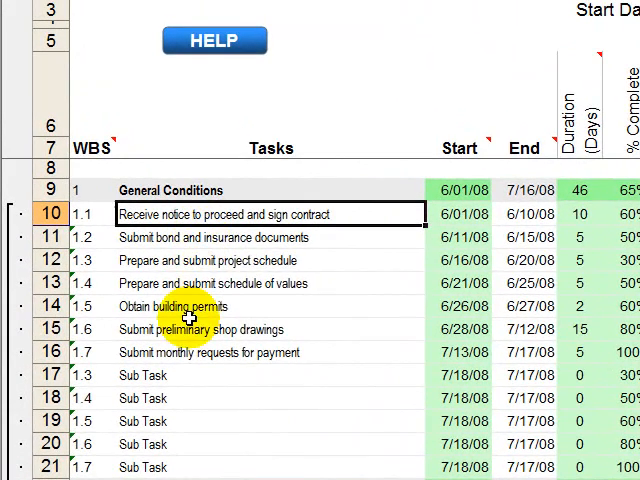
mouse_move(274, 436)
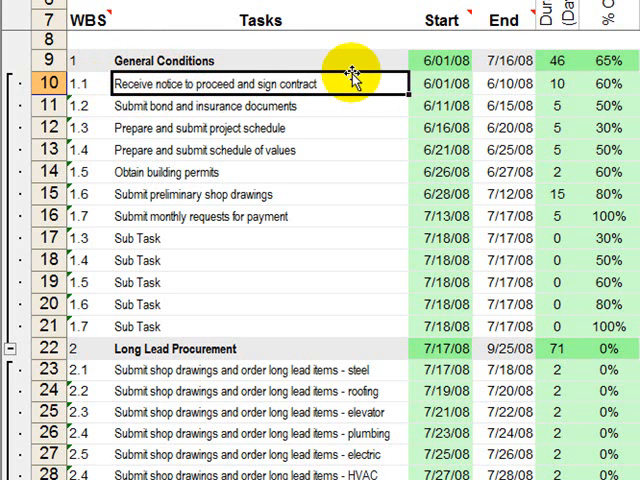
mouse_move(384, 106)
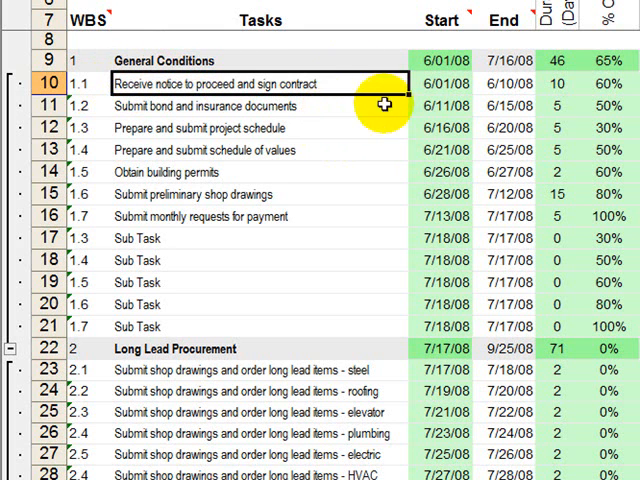
click(444, 84)
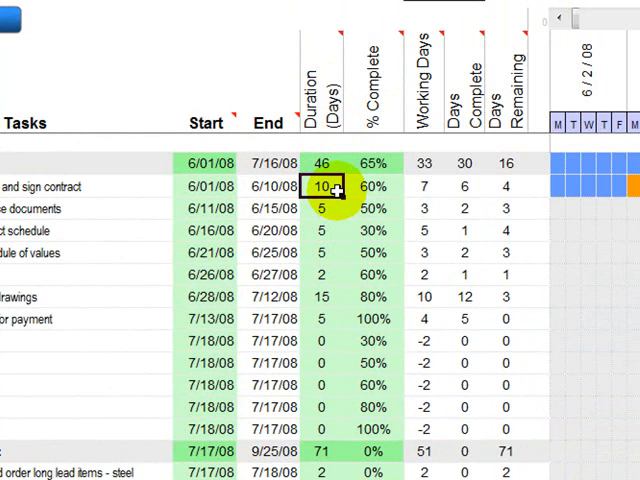
mouse_move(416, 212)
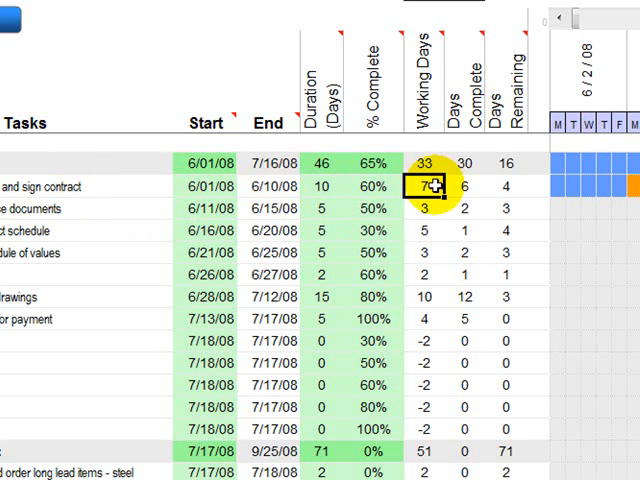
Change task 1.1's Duration from 10 to 14 days, extending General Conditions to 50 days.
click(320, 186)
text(14)
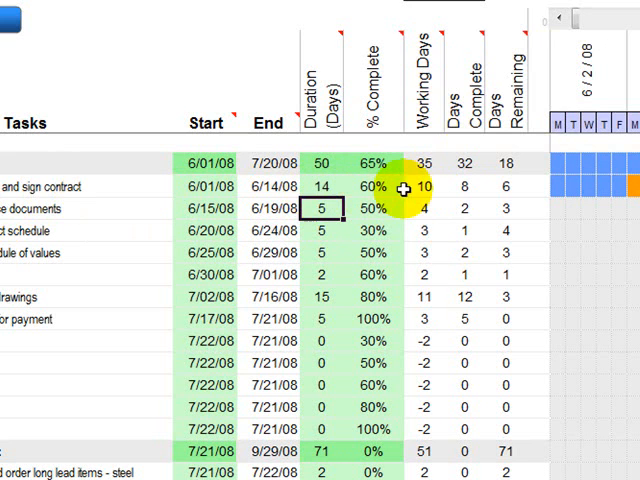
click(328, 186)
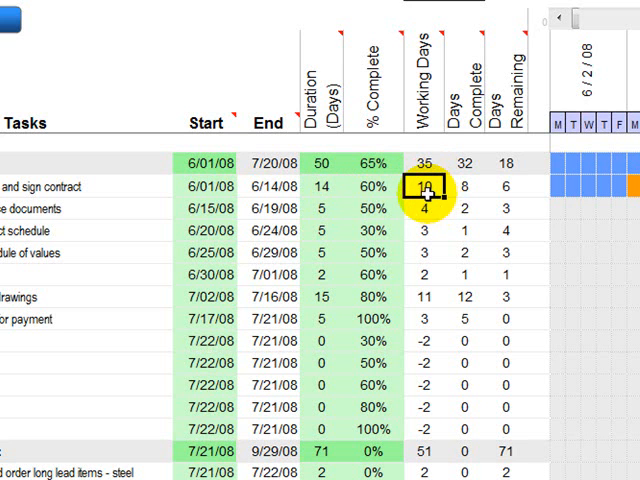
click(320, 184)
text(0)
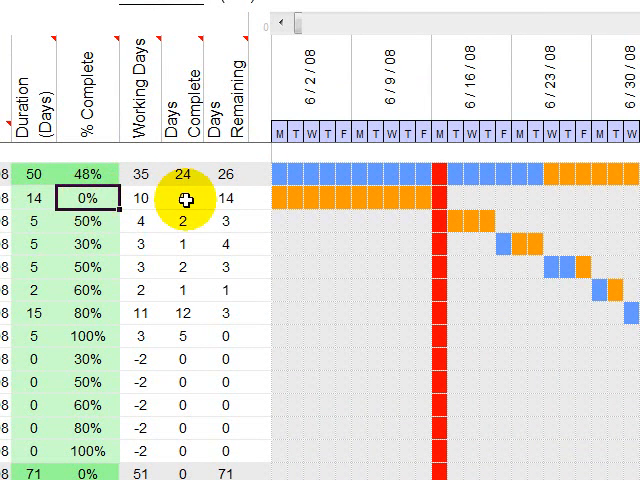
Enter 4 Days Complete for task 1.1, leaving 10 remaining and General Conditions at 57%.
click(178, 200)
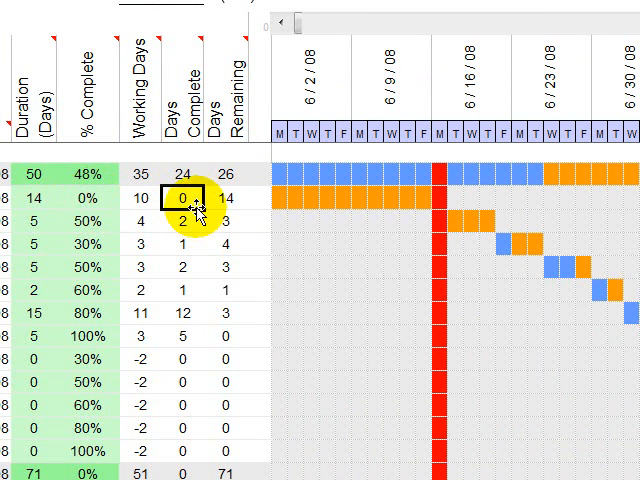
click(216, 208)
text(4)
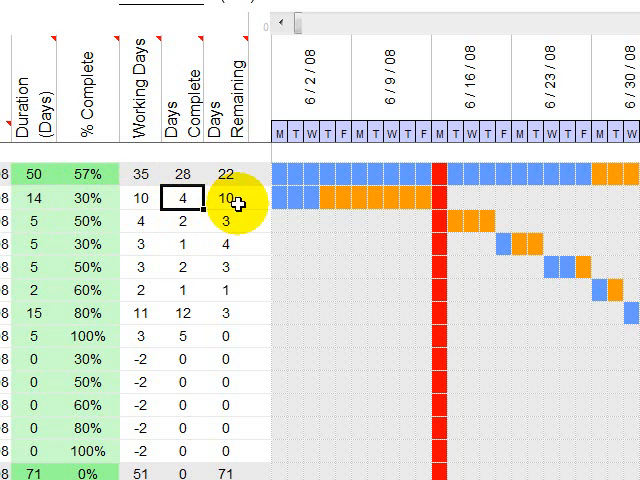
click(228, 232)
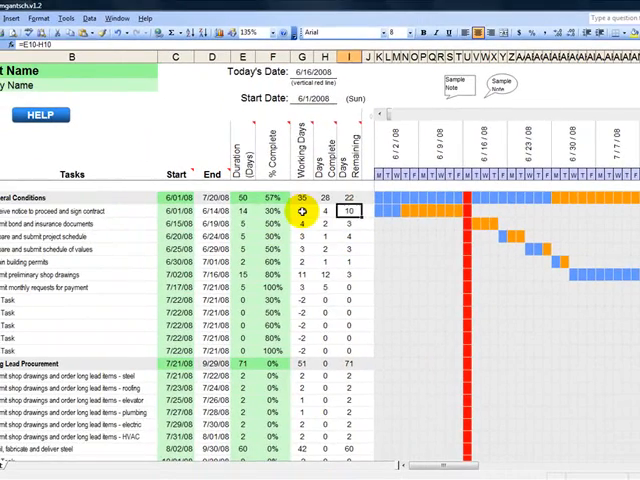
Reset task 1.1's progress to 0 days and 0% complete.
click(318, 212)
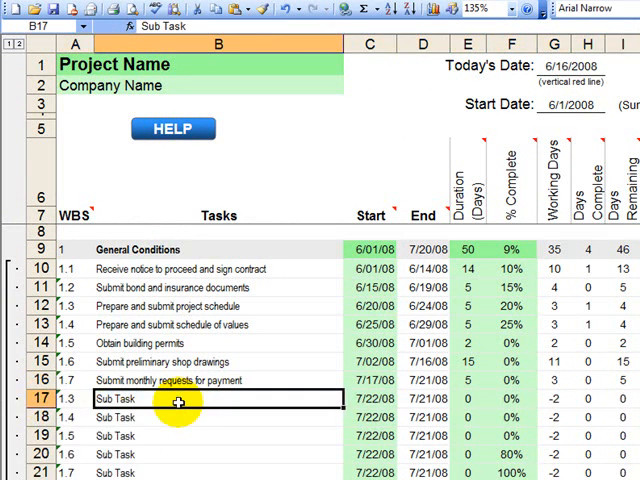
Copy Sub Task row 17 and insert it above row 13 as WBS 1.3.
right_click(40, 408)
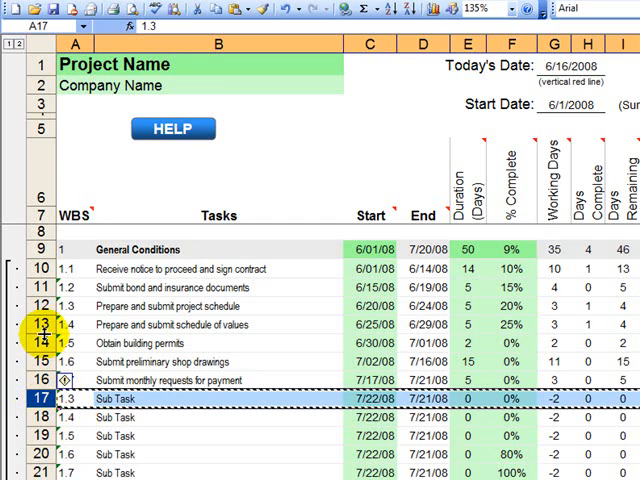
right_click(76, 324)
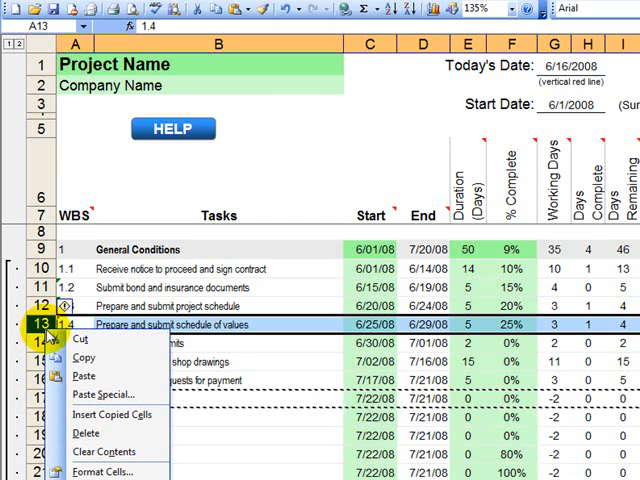
mouse_move(100, 414)
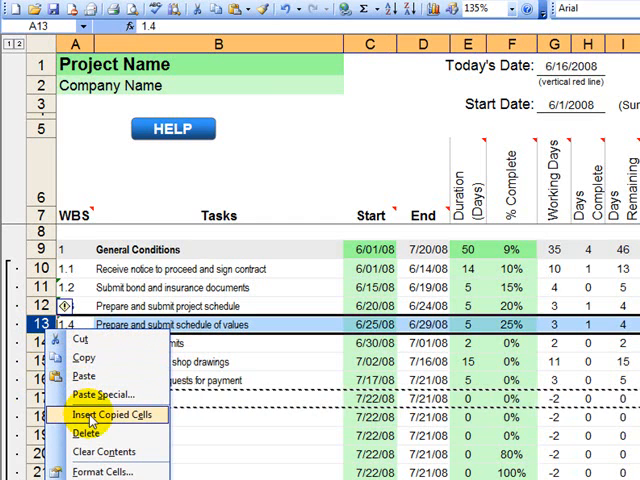
click(112, 416)
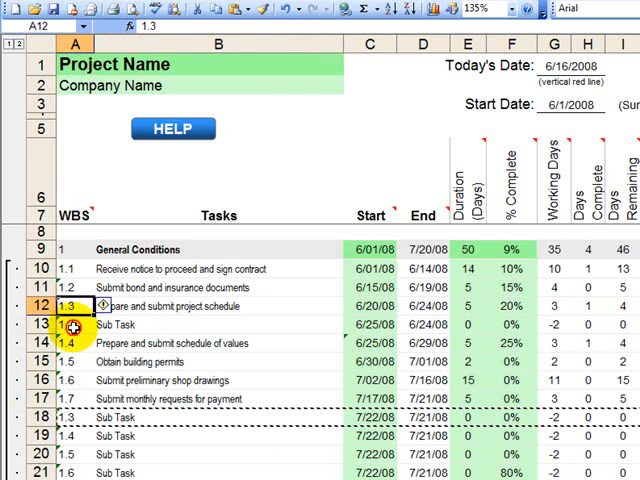
Review the Start formulas and tie the new Sub Task 1.4 start to the previous task's end (6/25/08).
click(76, 328)
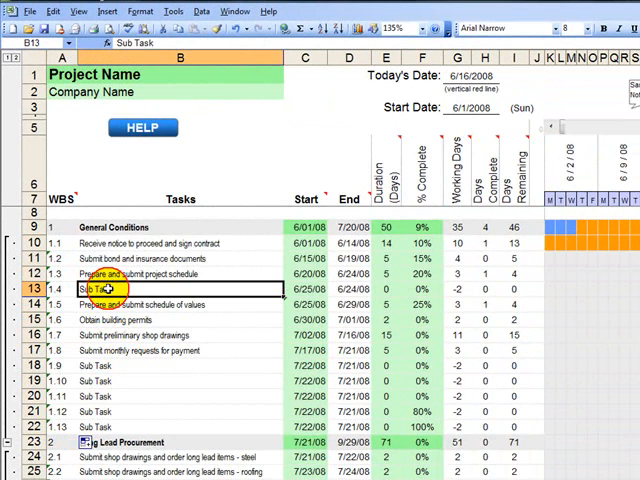
click(304, 244)
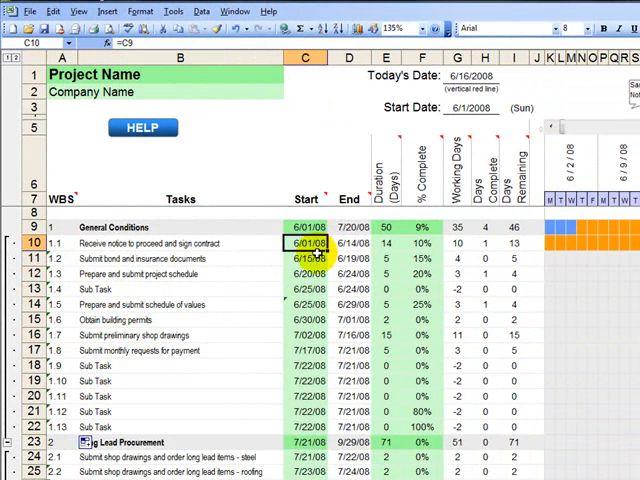
click(308, 260)
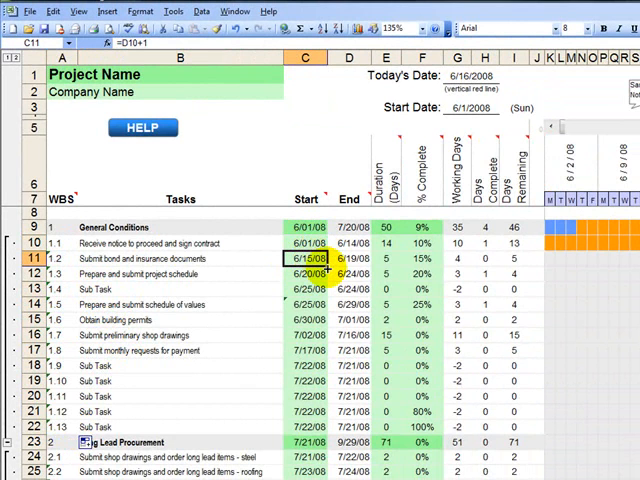
click(304, 316)
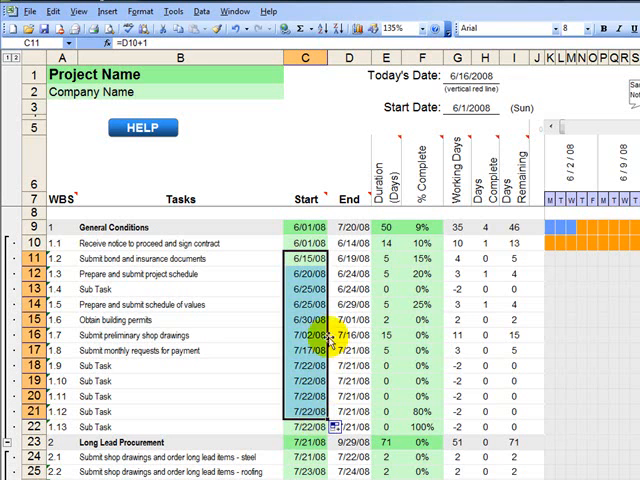
click(320, 296)
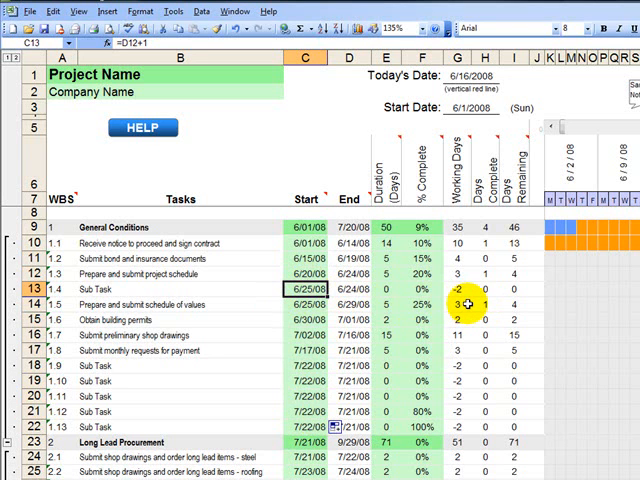
click(150, 292)
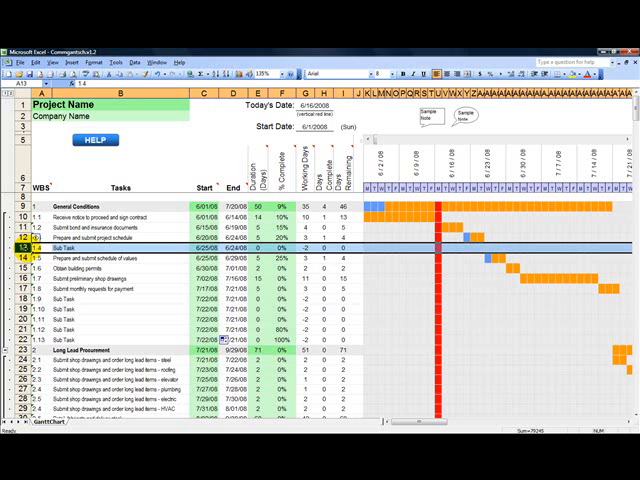
click(258, 208)
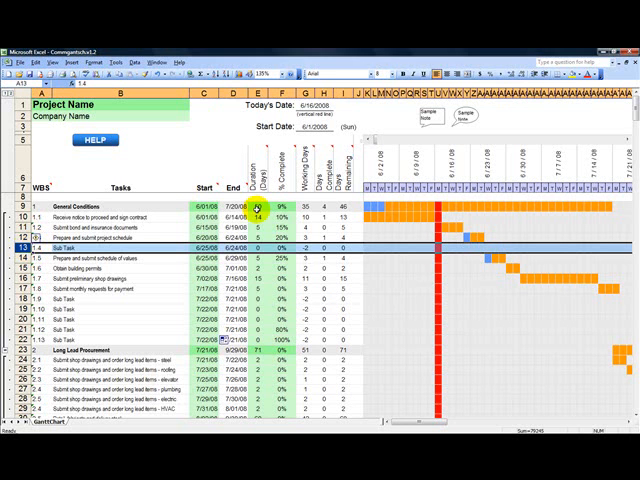